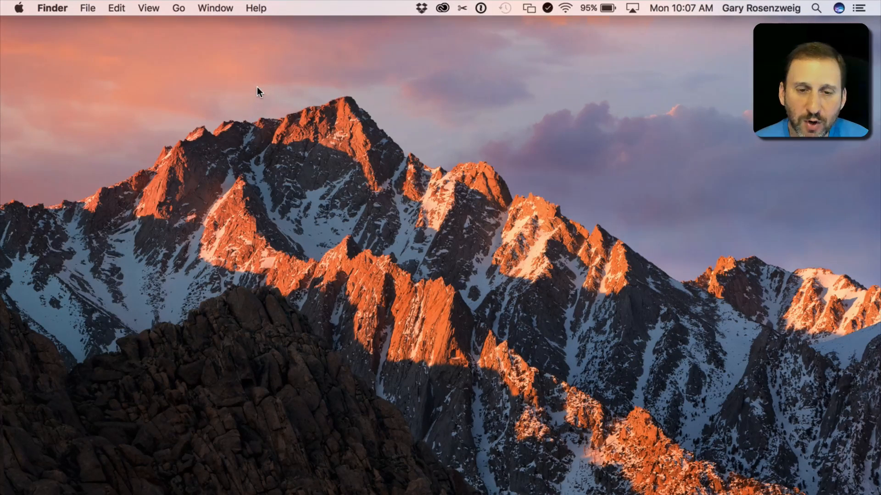
mouse_move(287, 462)
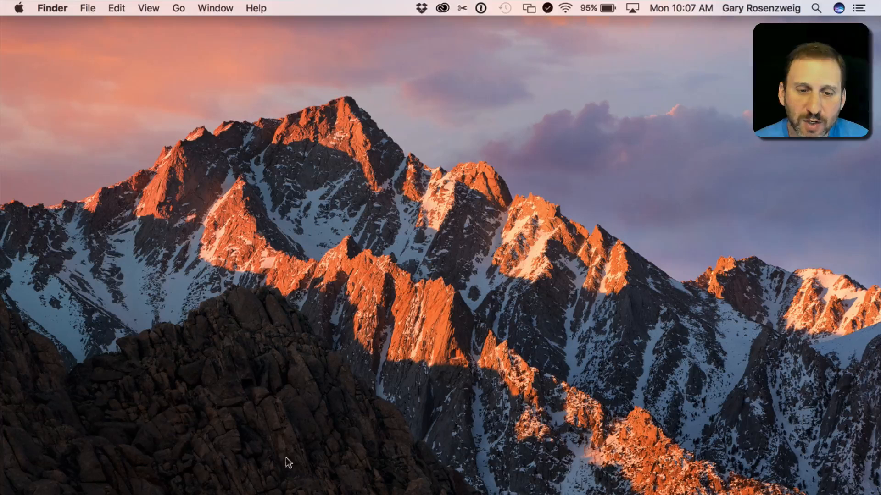
Step: Launch Safari from the Dock
click(236, 477)
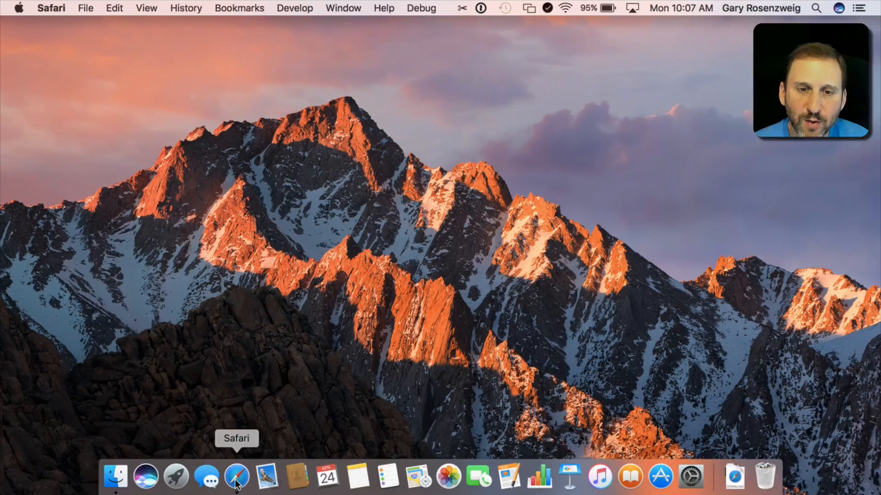
Step: Browse the Cloak VPN site at getcloak.com, then return to the desktop
click(236, 477)
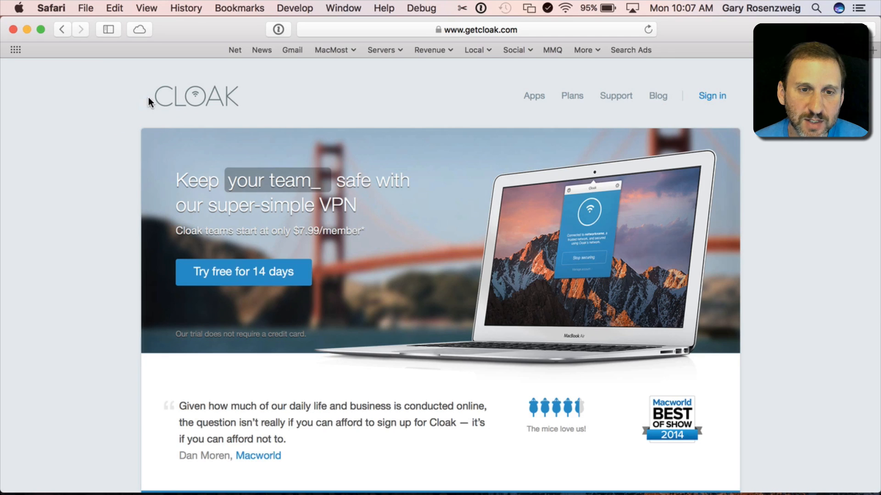
mouse_move(279, 150)
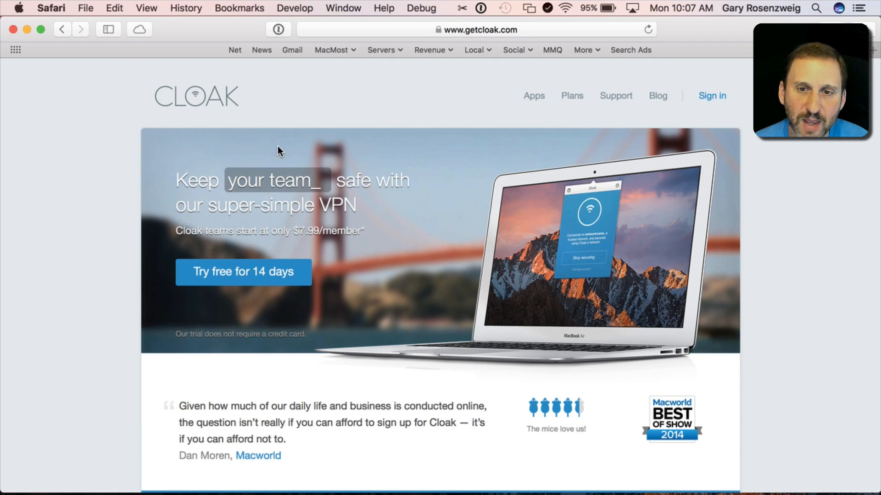
mouse_move(638, 309)
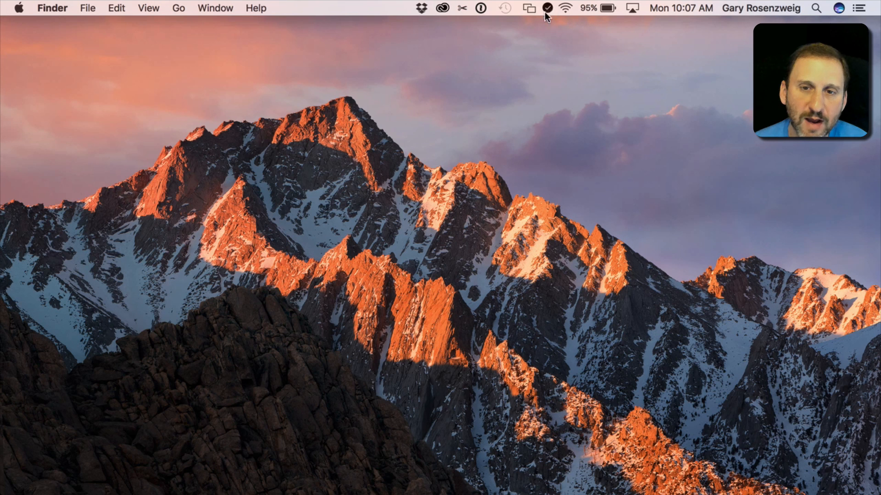
Step: Show Cloak's status on trusted CleverMedia Wi-Fi and reveal its gear menu
click(547, 9)
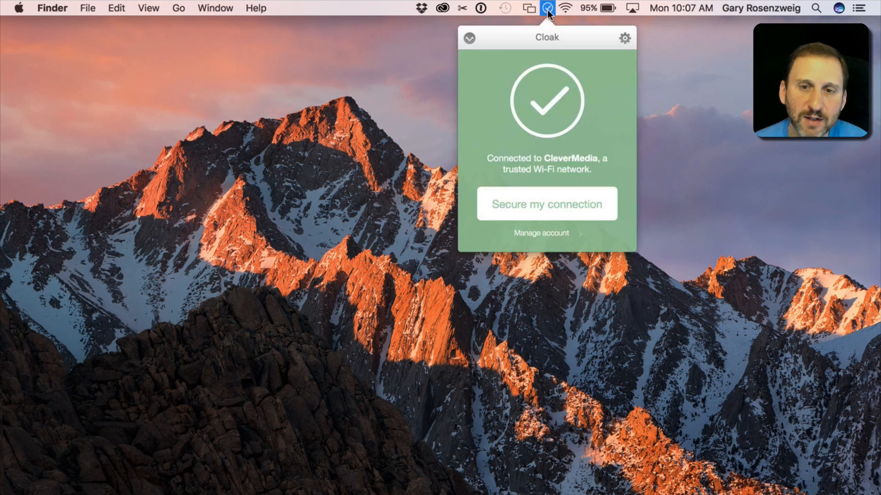
mouse_move(566, 11)
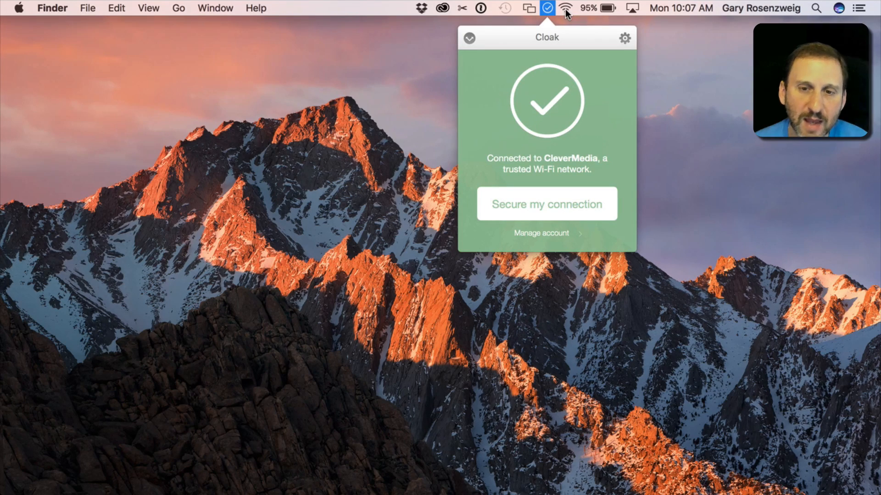
mouse_move(572, 163)
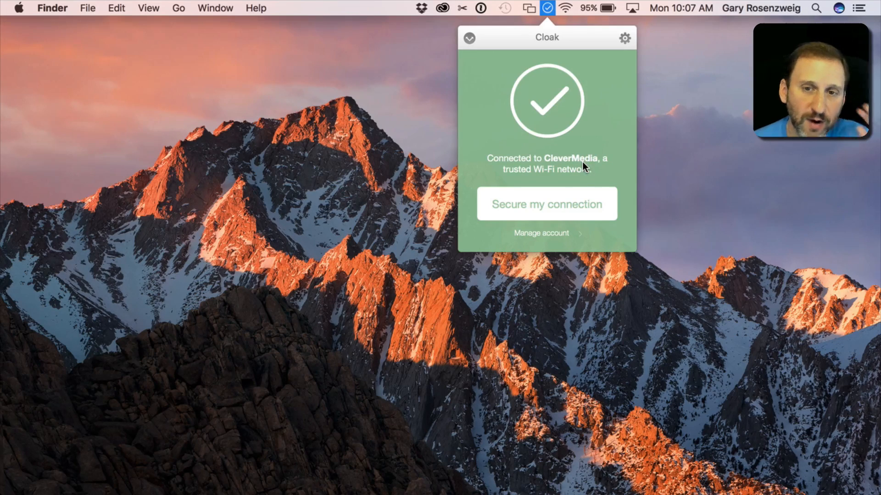
click(625, 37)
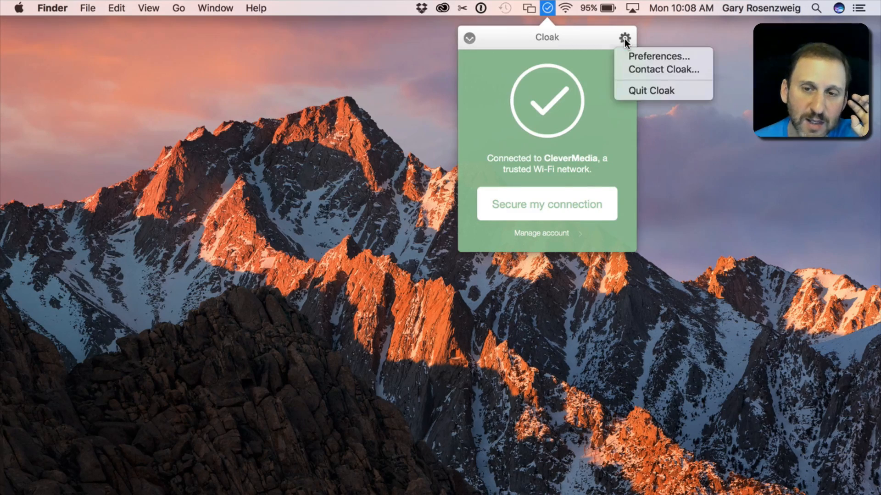
mouse_move(659, 56)
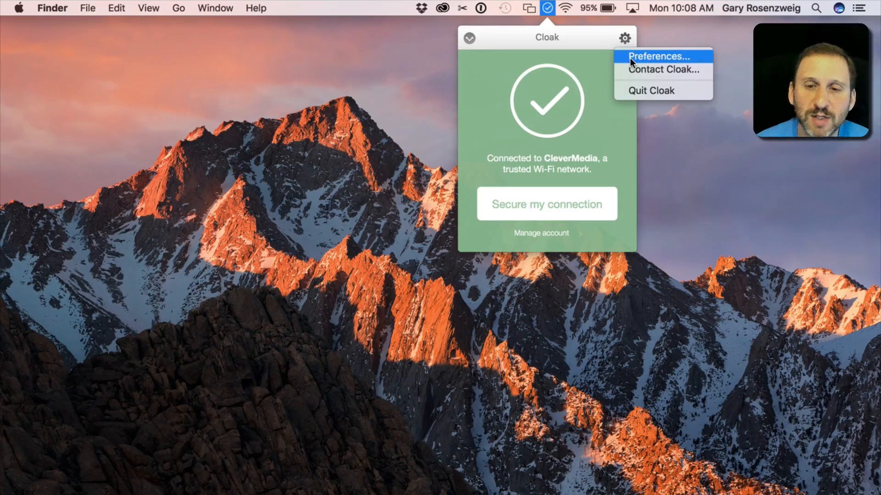
mouse_move(562, 79)
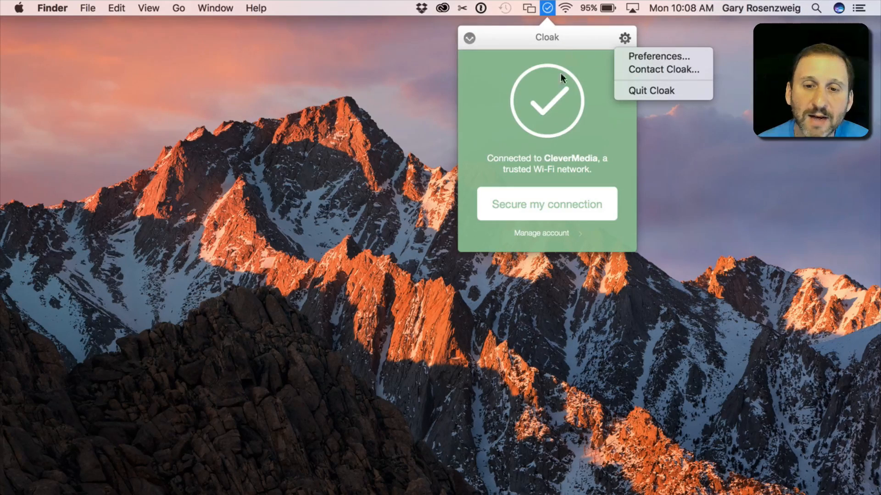
mouse_move(582, 45)
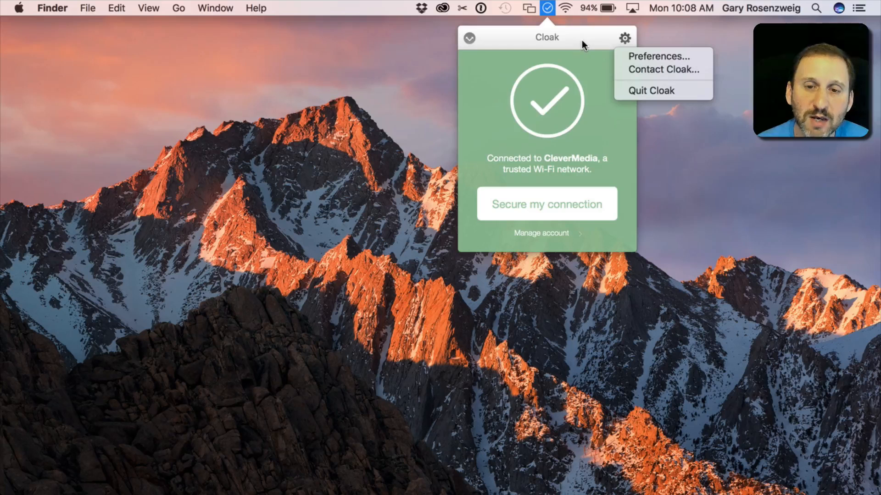
mouse_move(517, 209)
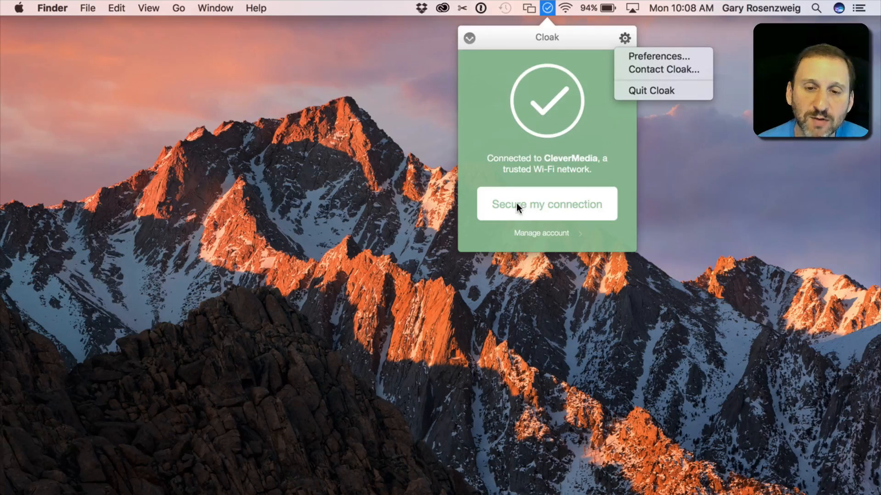
mouse_move(522, 212)
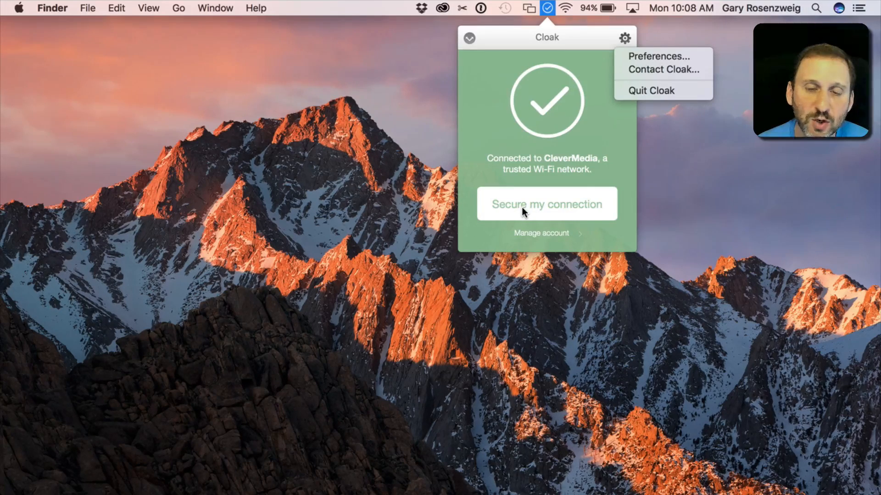
mouse_move(537, 87)
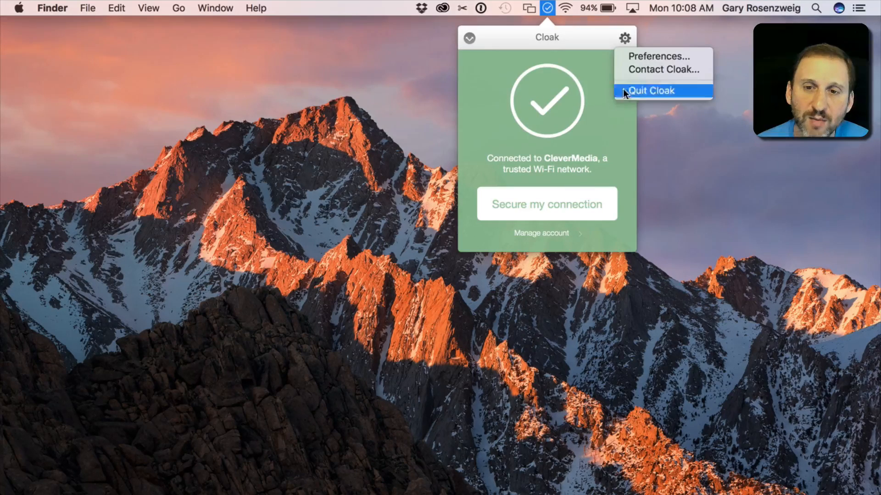
Step: View the Networks preferences listing CleverMedia and two iPhone hotspots as trusted
click(659, 56)
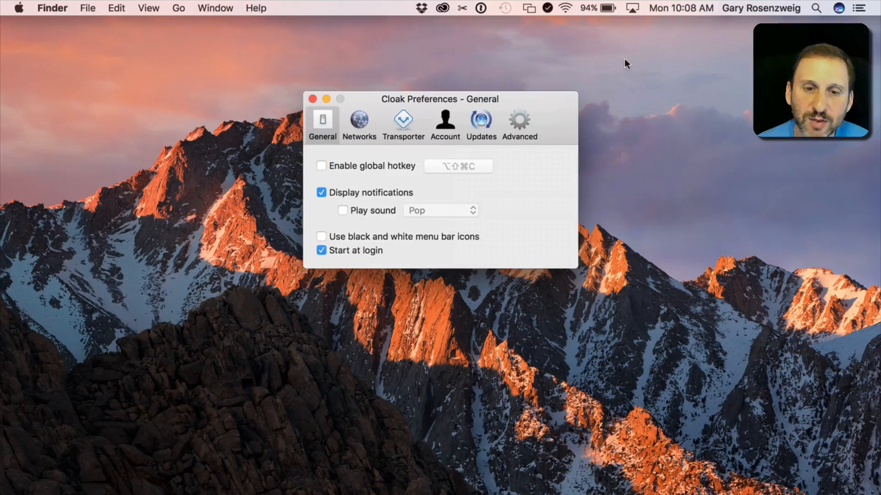
click(358, 121)
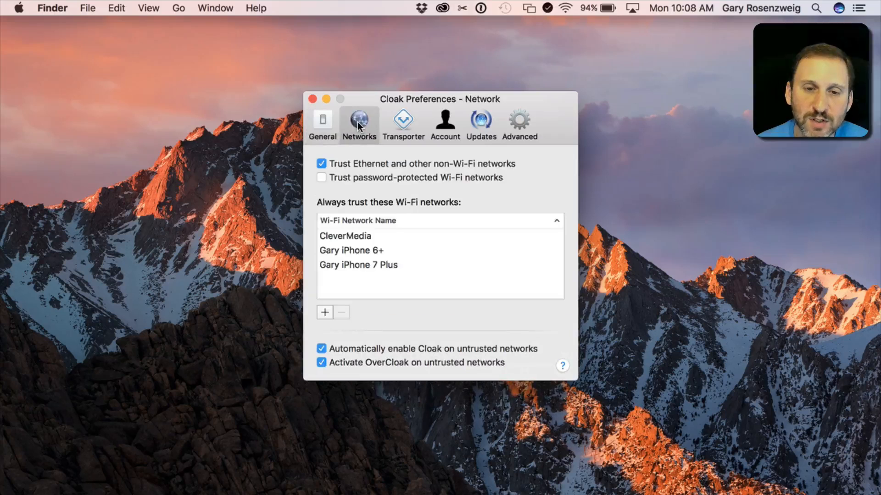
mouse_move(358, 279)
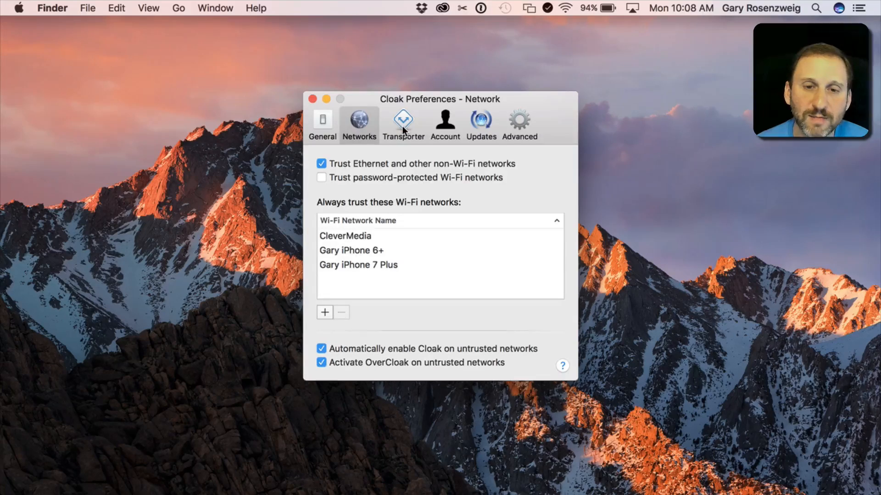
Step: Browse the Transporter countries and keep United States as the destination
click(403, 124)
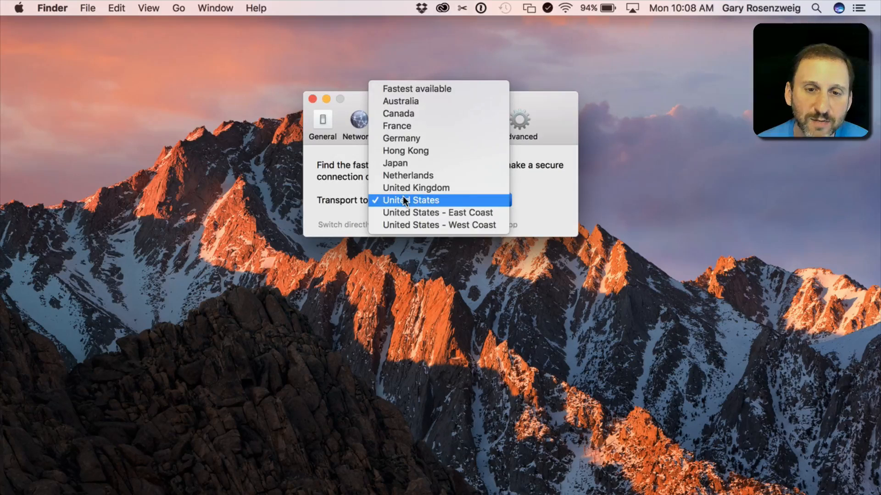
mouse_move(403, 232)
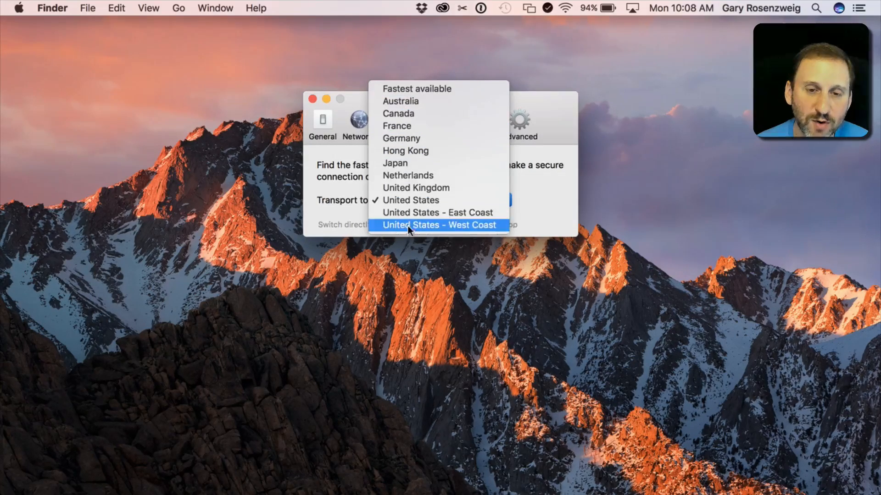
mouse_move(413, 89)
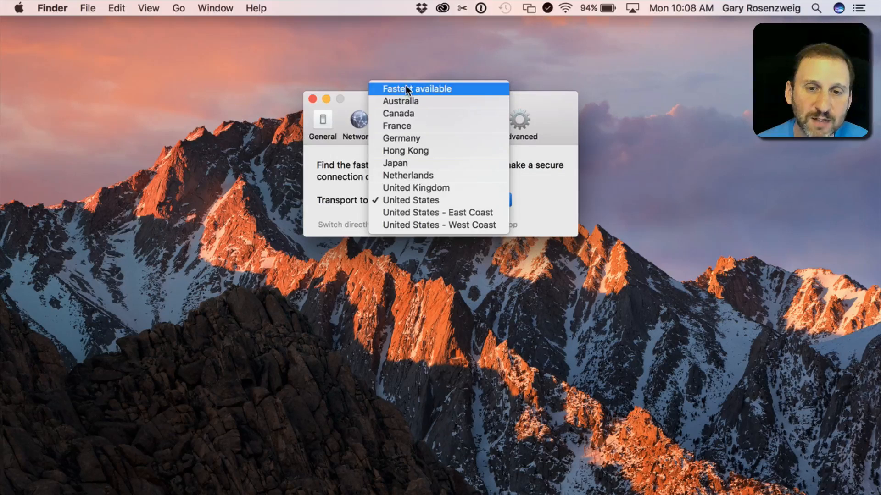
mouse_move(401, 101)
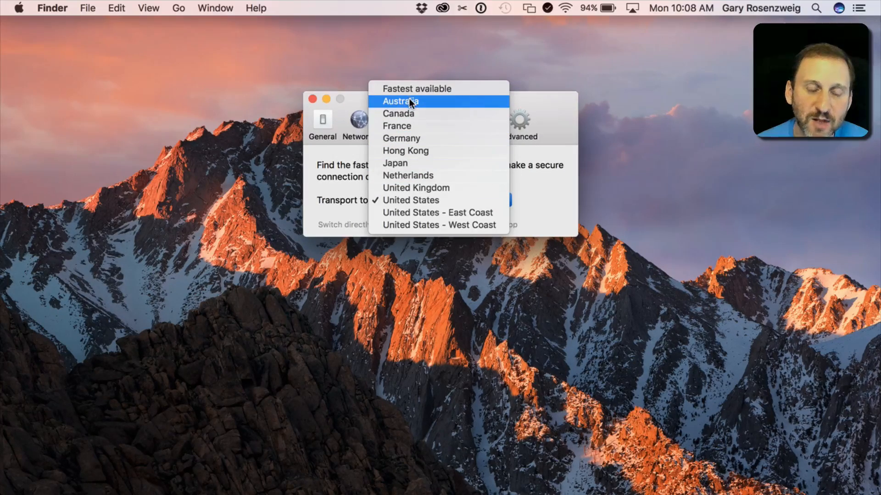
mouse_move(408, 175)
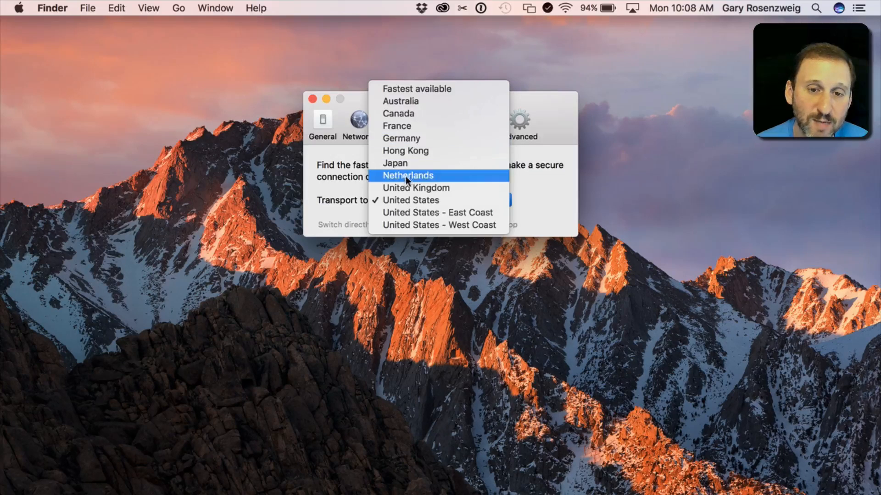
mouse_move(416, 188)
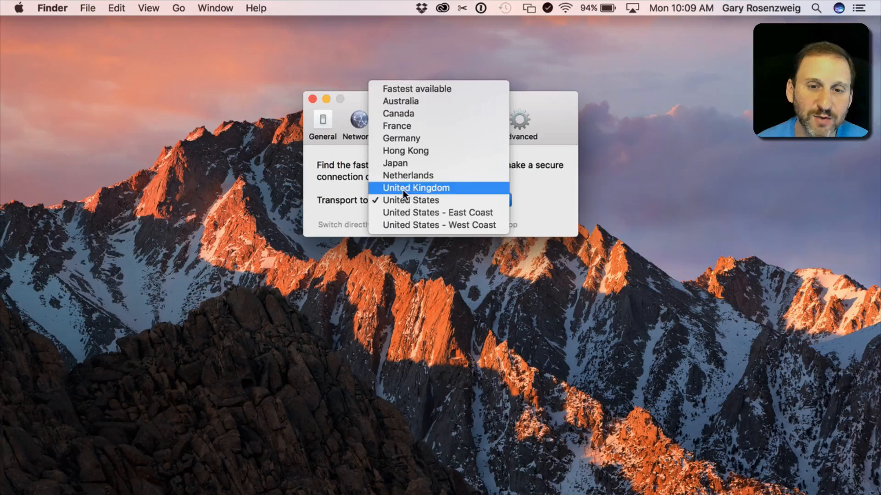
mouse_move(410, 164)
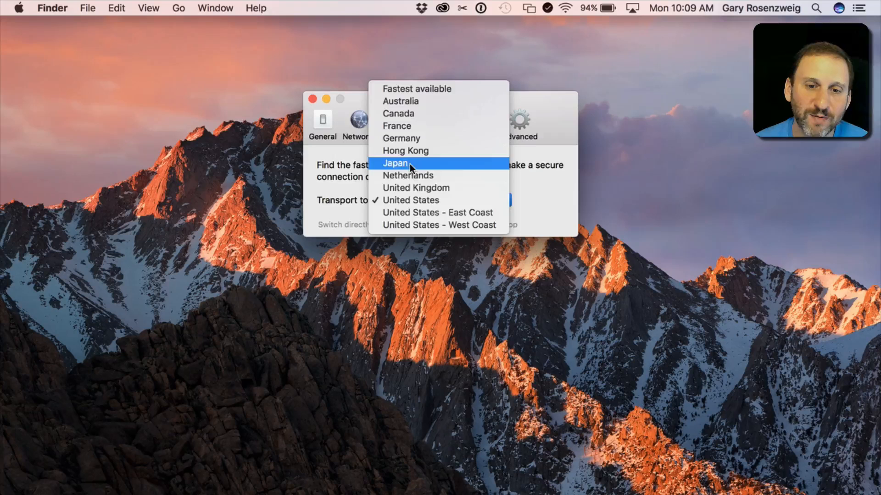
mouse_move(411, 200)
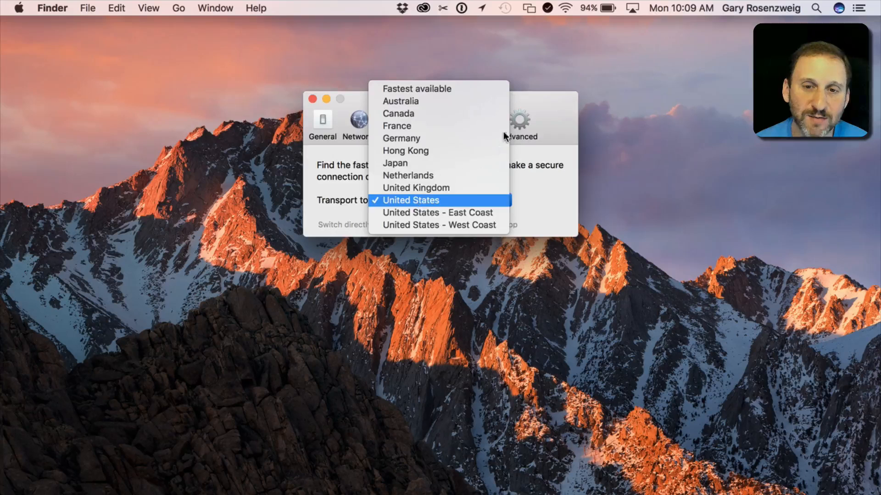
click(411, 201)
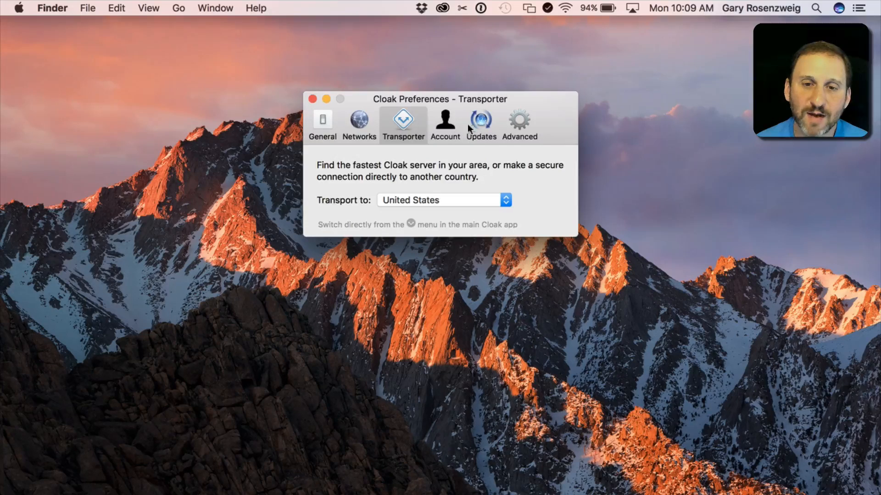
Step: Review the Advanced and Networks tabs, then close Cloak Preferences
click(518, 124)
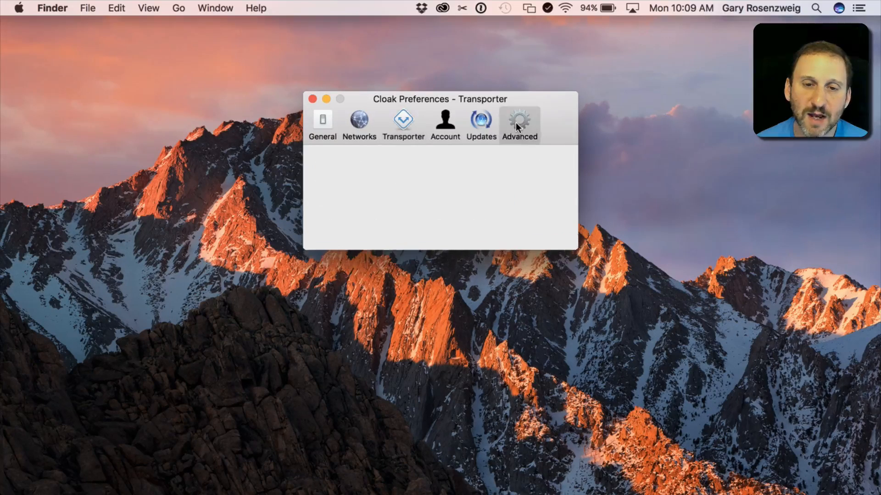
click(518, 122)
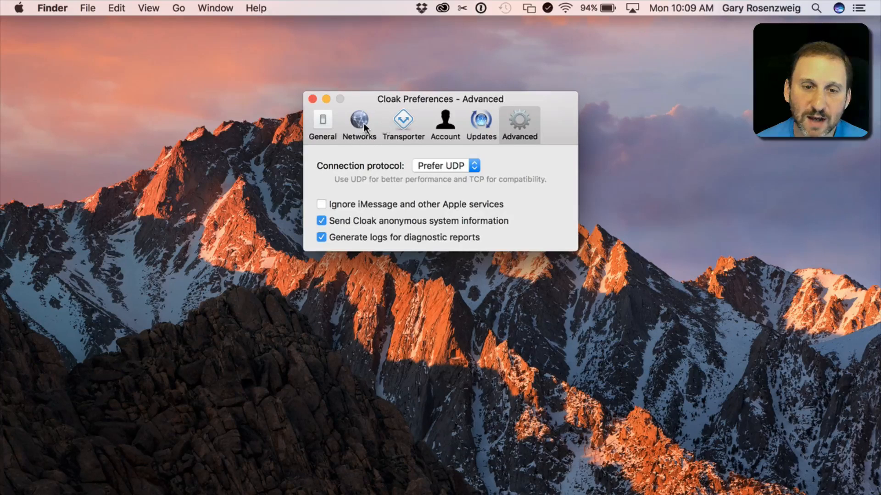
click(358, 122)
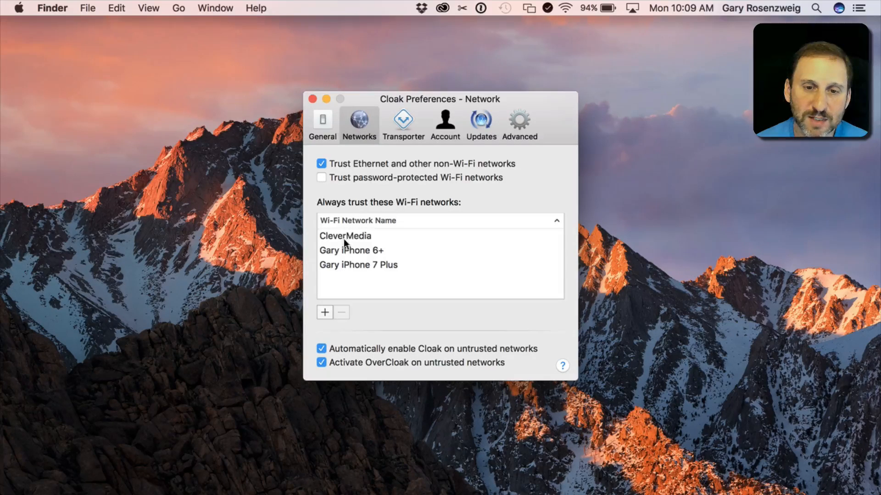
mouse_move(381, 196)
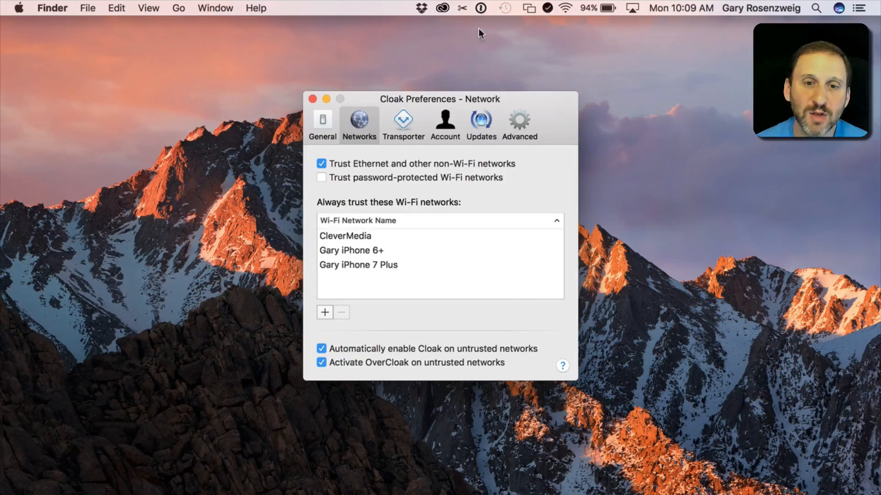
click(312, 99)
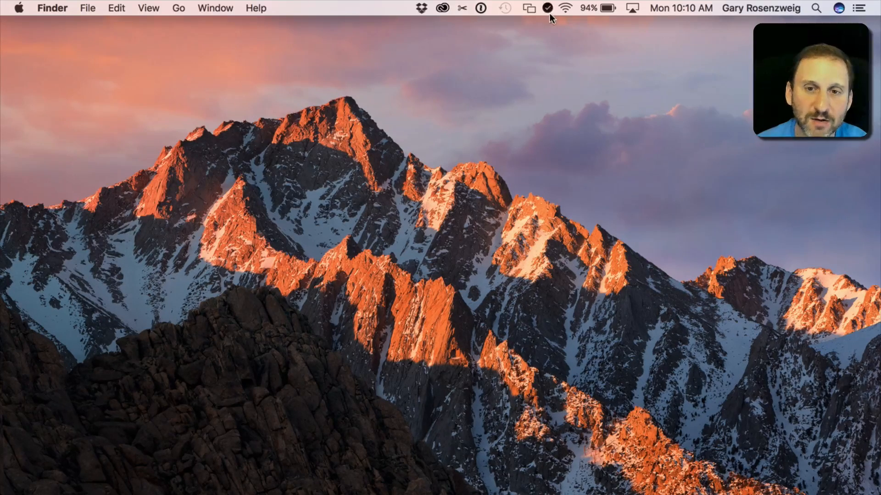
Step: Choose Secure my connection from Cloak's status panel on CleverMedia Wi-Fi
click(547, 8)
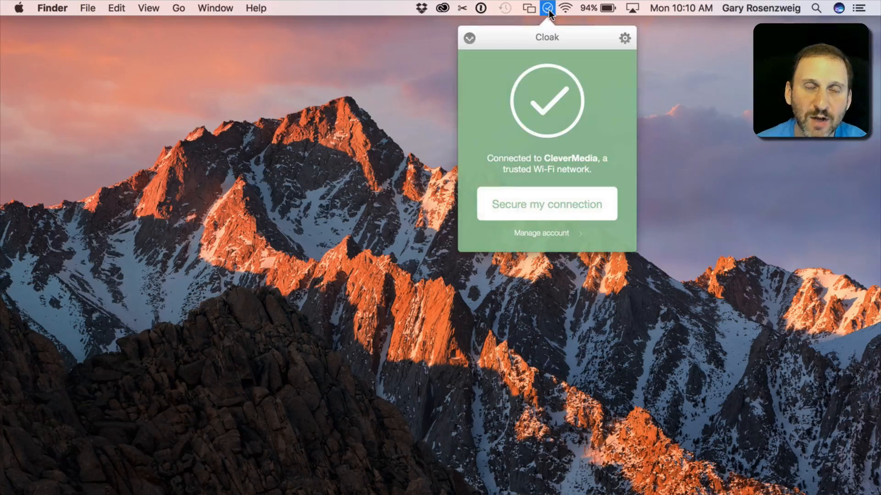
mouse_move(539, 208)
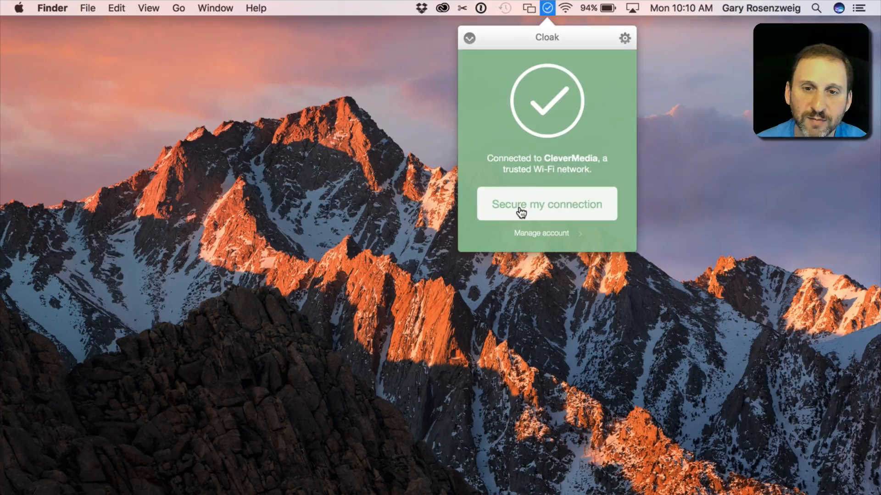
click(545, 203)
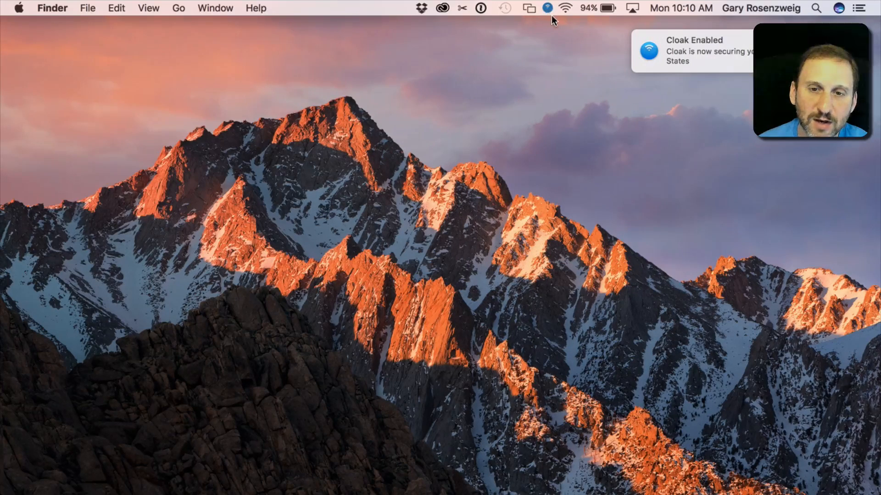
mouse_move(728, 59)
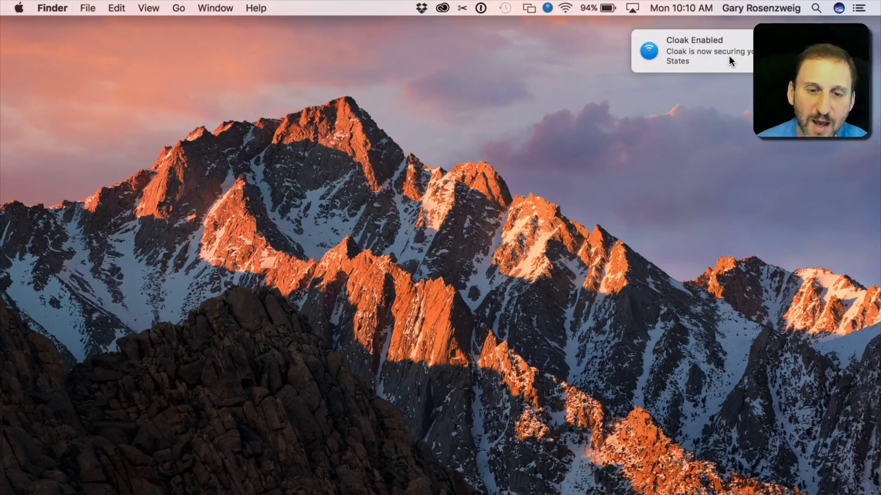
mouse_move(314, 102)
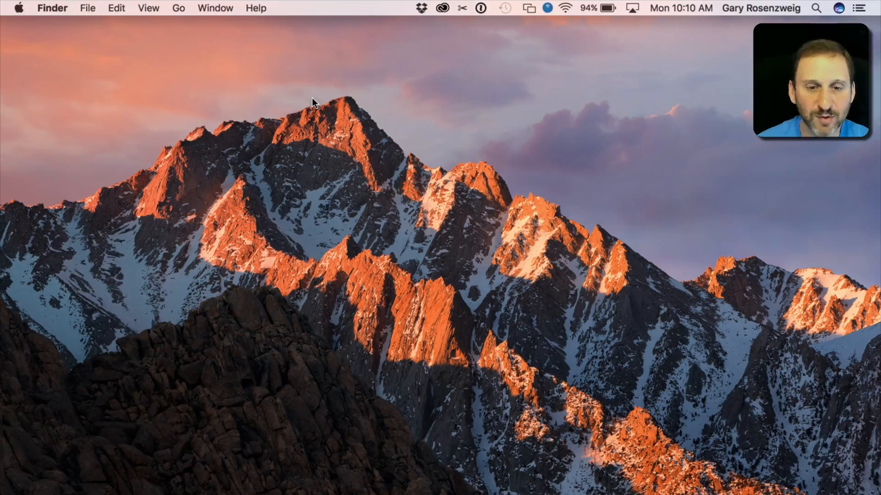
mouse_move(549, 84)
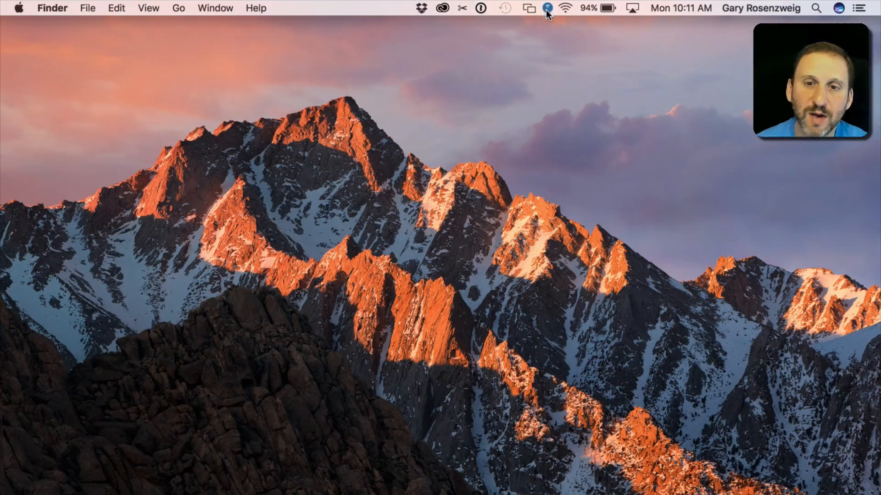
Step: Confirm in Cloak's panel that CleverMedia is secured via United States
click(545, 8)
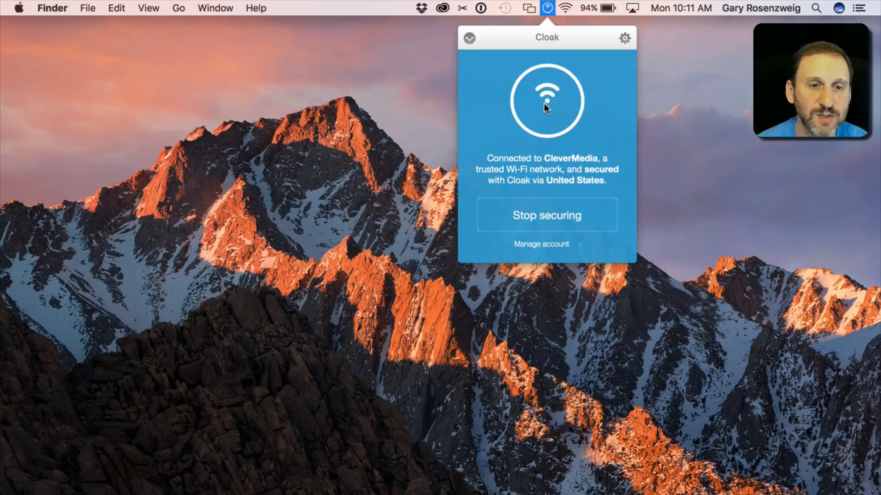